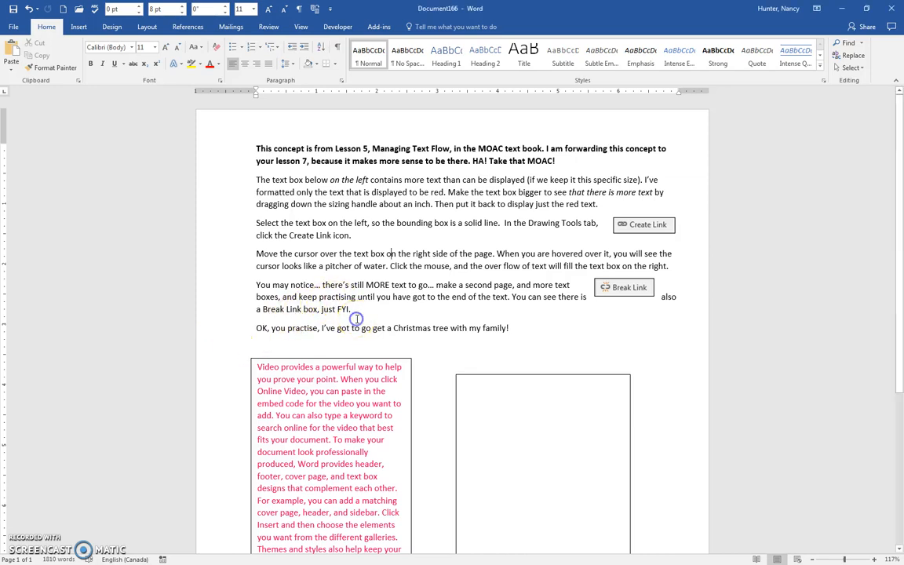
# Step: Briefly enlarge the left text box to check its overflow text, then restore its size
pyautogui.scroll(-3)
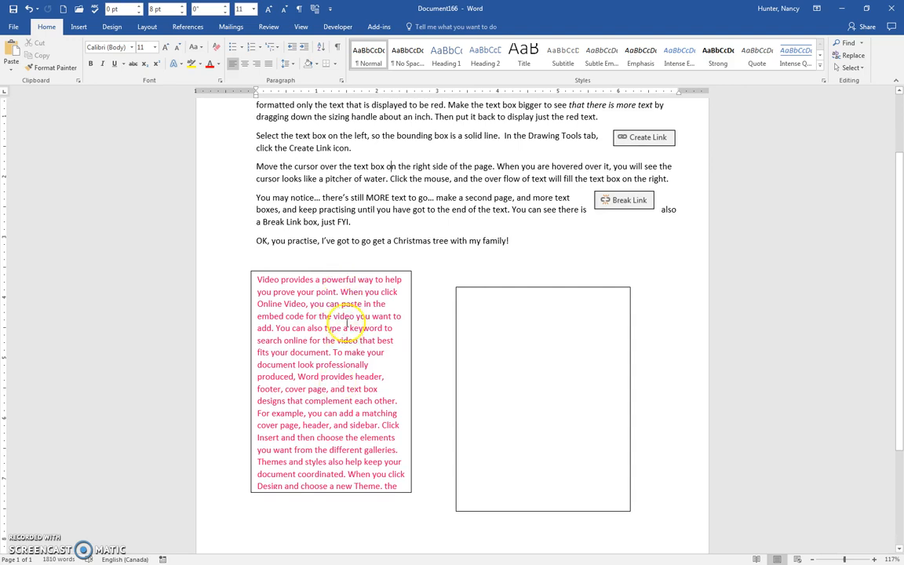
pyautogui.click(346, 271)
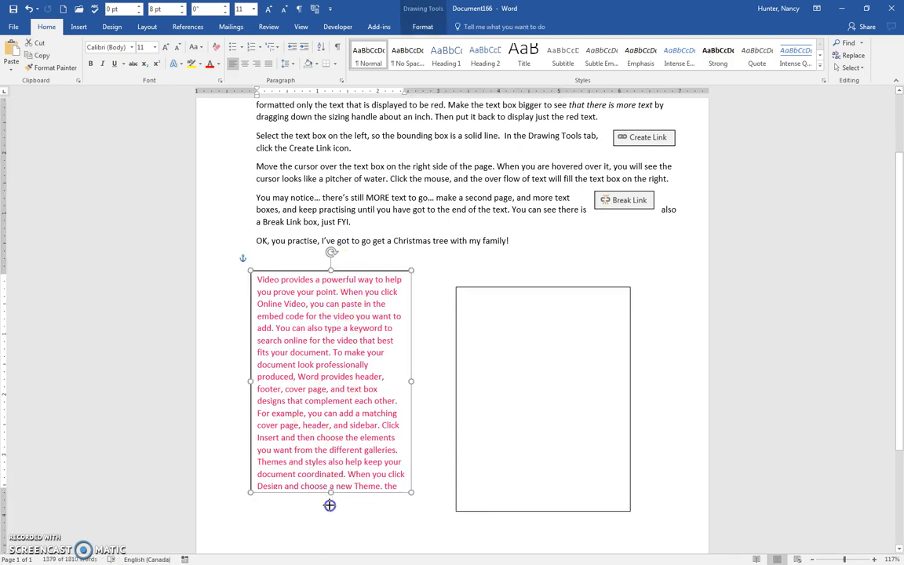
pyautogui.moveTo(330, 491); pyautogui.dragTo(330, 534)
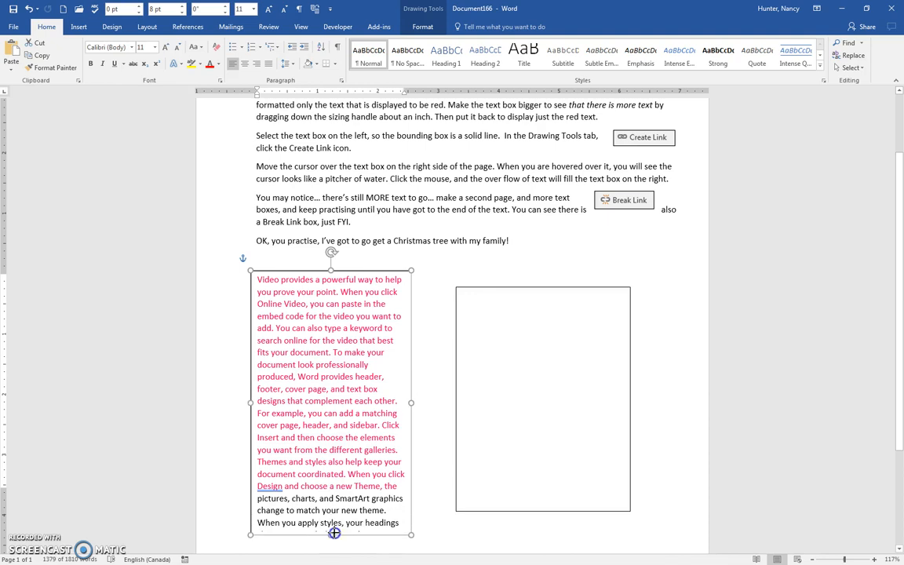
pyautogui.moveTo(334, 534); pyautogui.dragTo(339, 497)
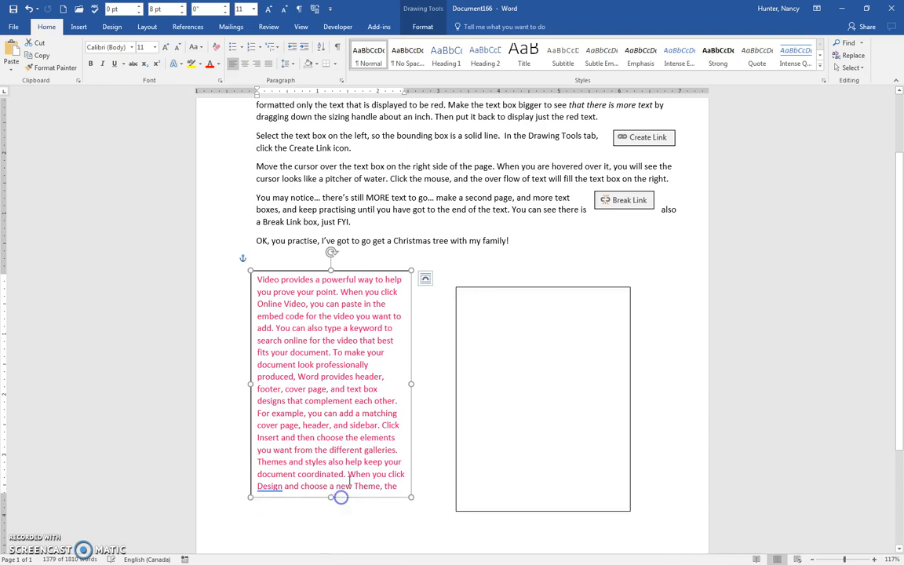
pyautogui.scroll(3)
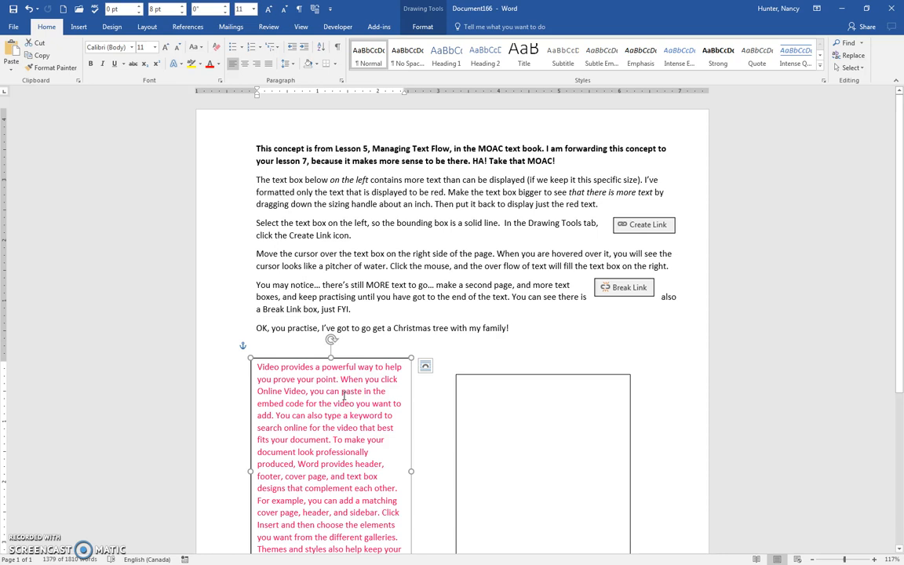
pyautogui.moveTo(425, 368)
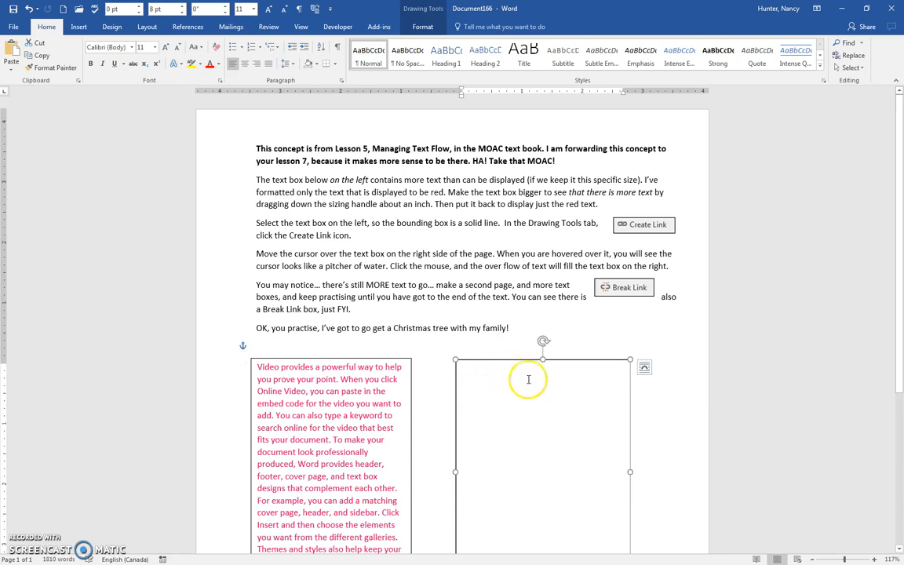
pyautogui.moveTo(500, 405)
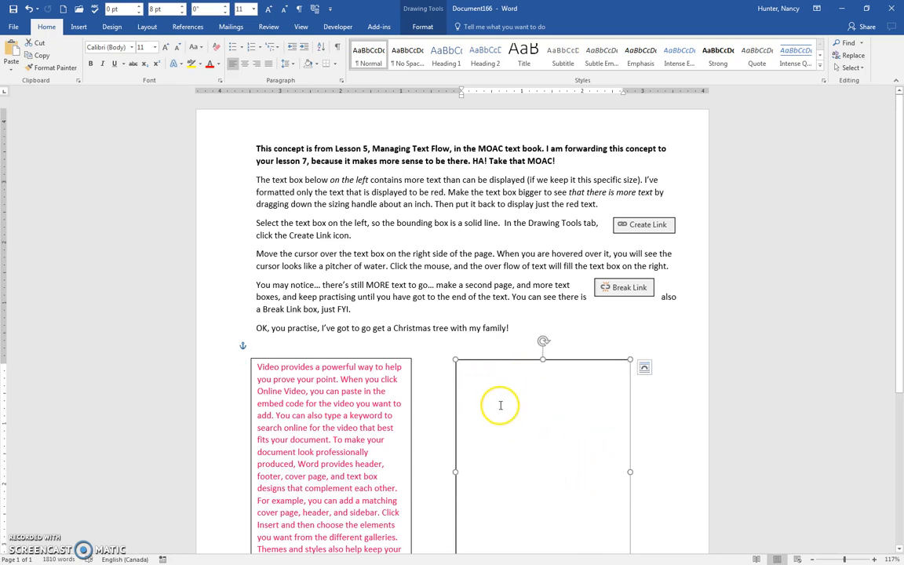
pyautogui.moveTo(523, 420)
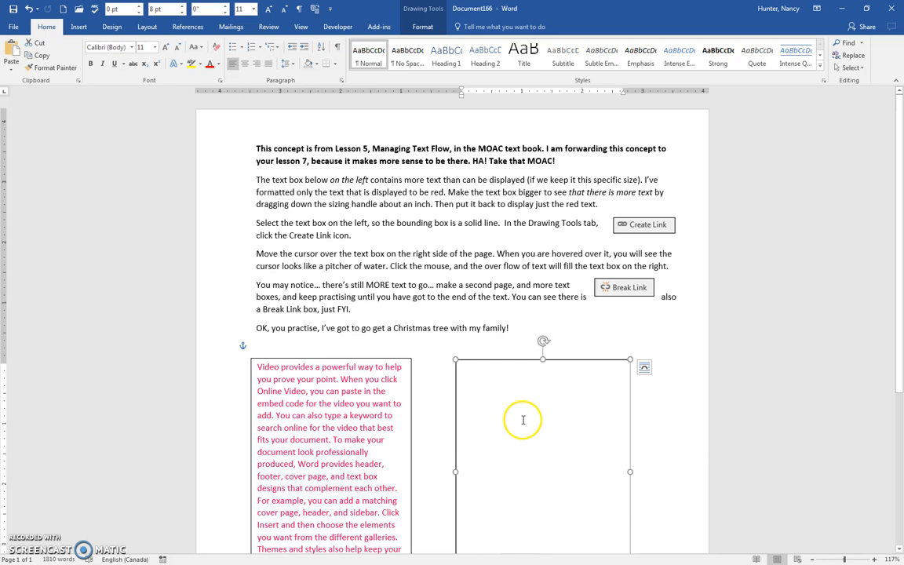
pyautogui.moveTo(546, 431)
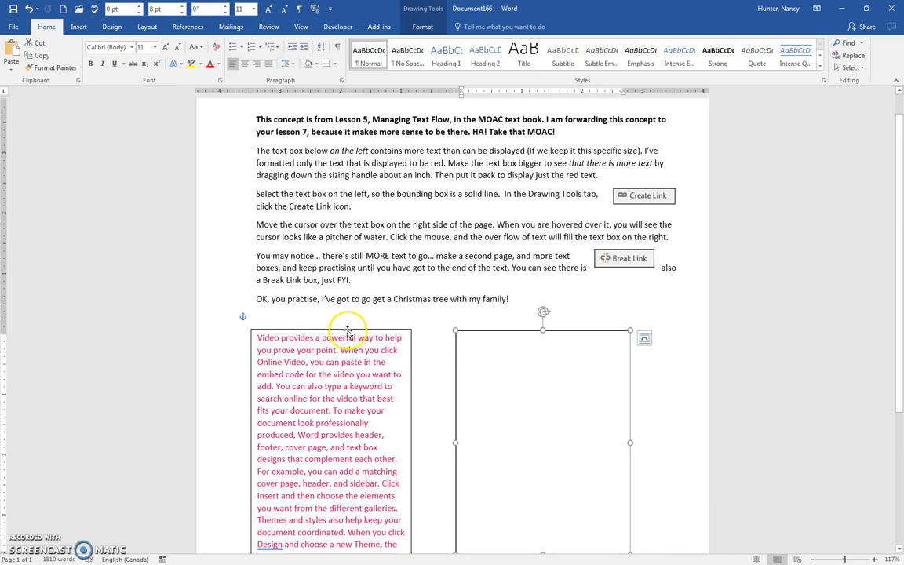
# Step: Reselect the left red-text box and show the Drawing Tools Format tab
pyautogui.click(347, 330)
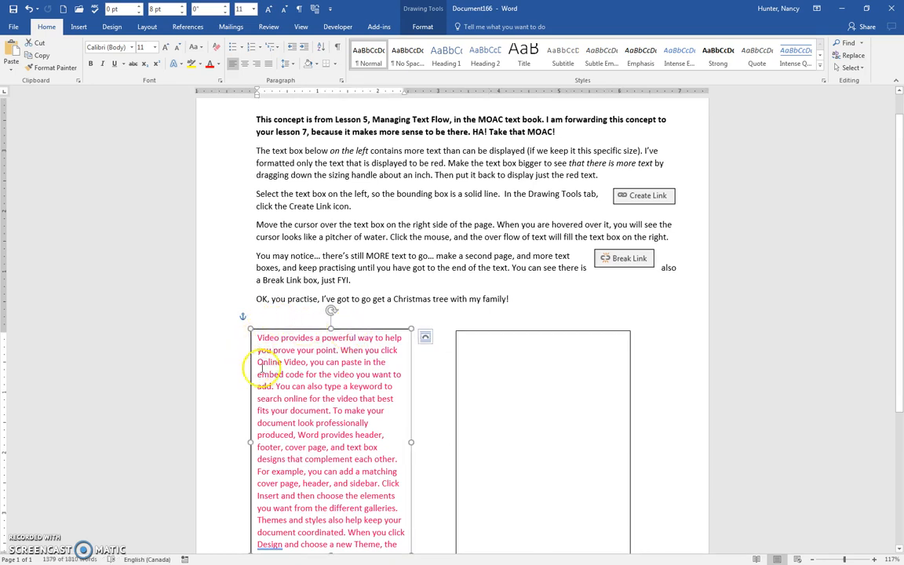
pyautogui.click(288, 374)
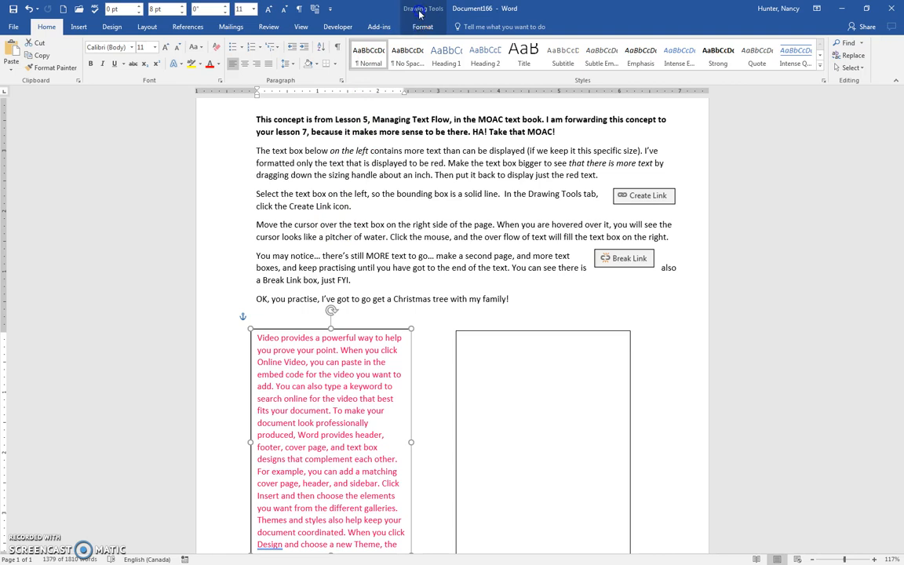
pyautogui.click(422, 26)
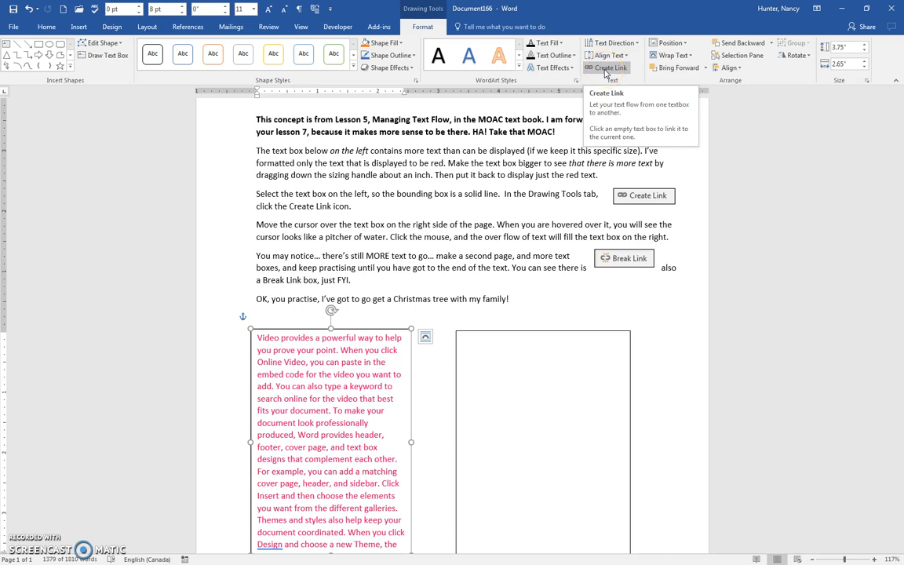
# Step: Start a text box link from the left box using Create Link
pyautogui.click(611, 68)
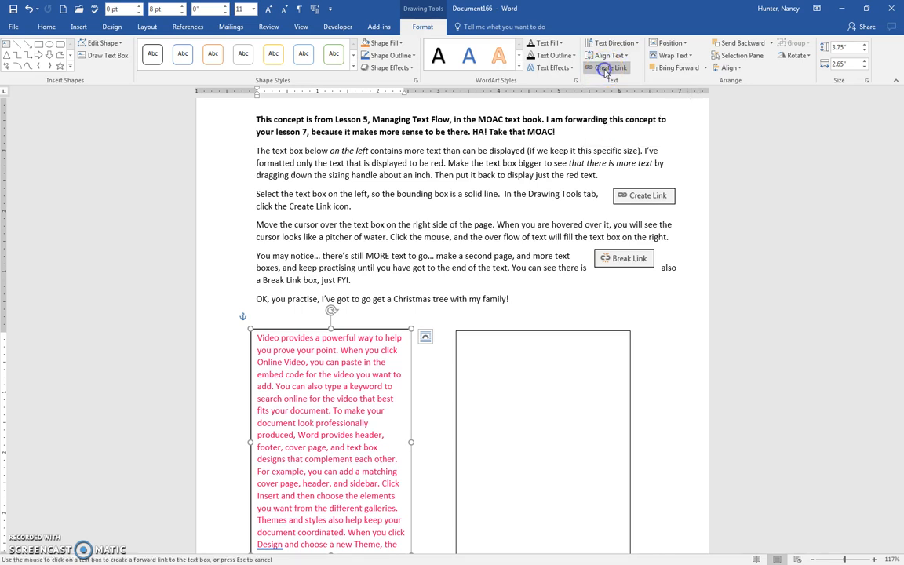
pyautogui.moveTo(608, 67)
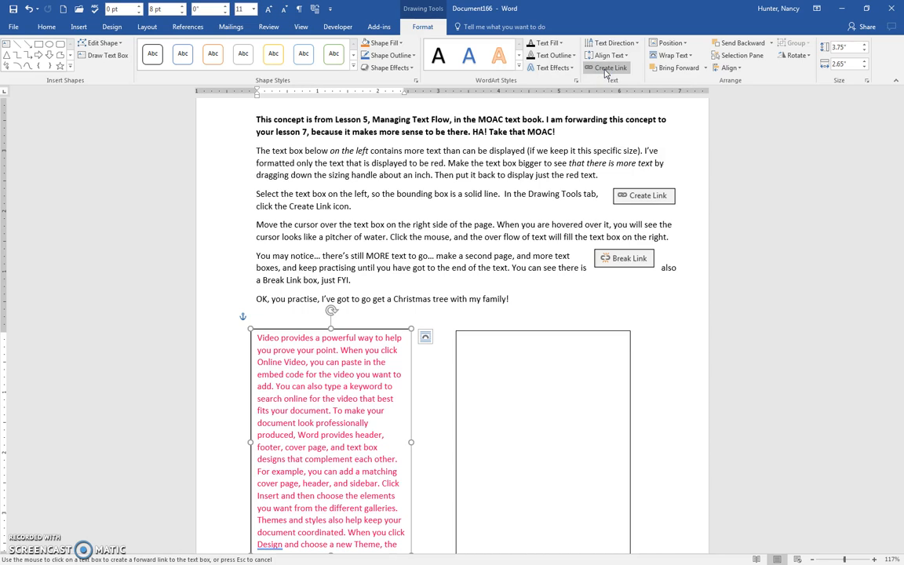
pyautogui.moveTo(553, 374)
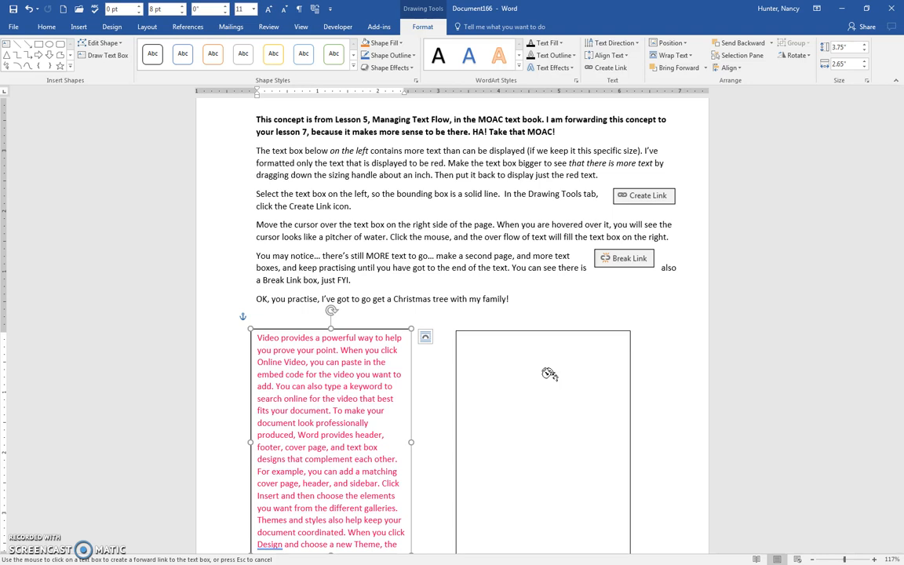
pyautogui.moveTo(545, 372)
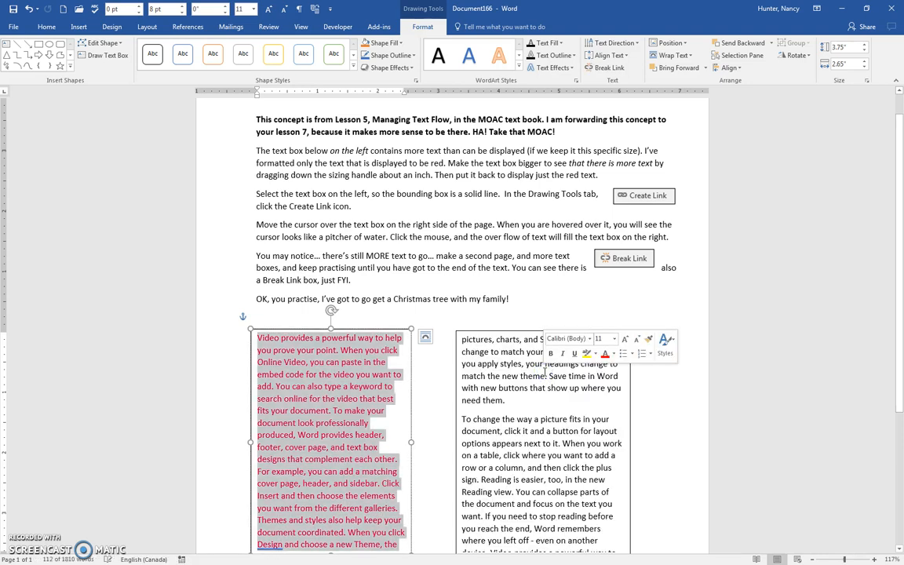
# Step: Review the overflow text continuing in the right box, then deselect both boxes
pyautogui.scroll(-3)
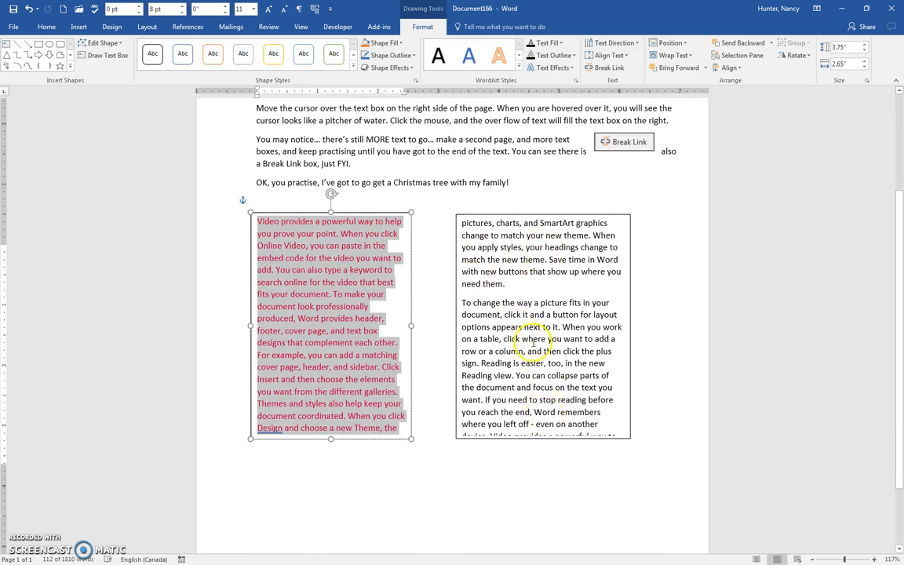
pyautogui.scroll(3)
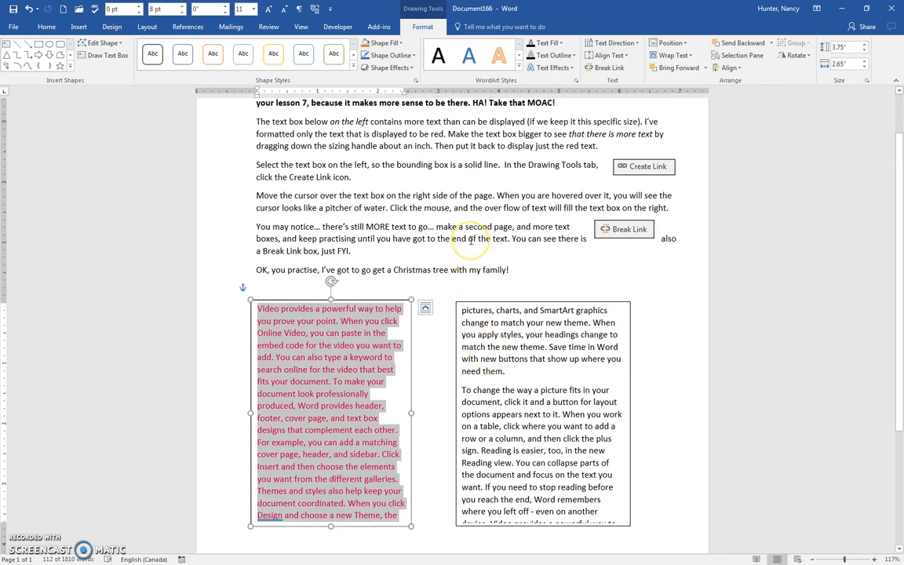
pyautogui.moveTo(500, 240)
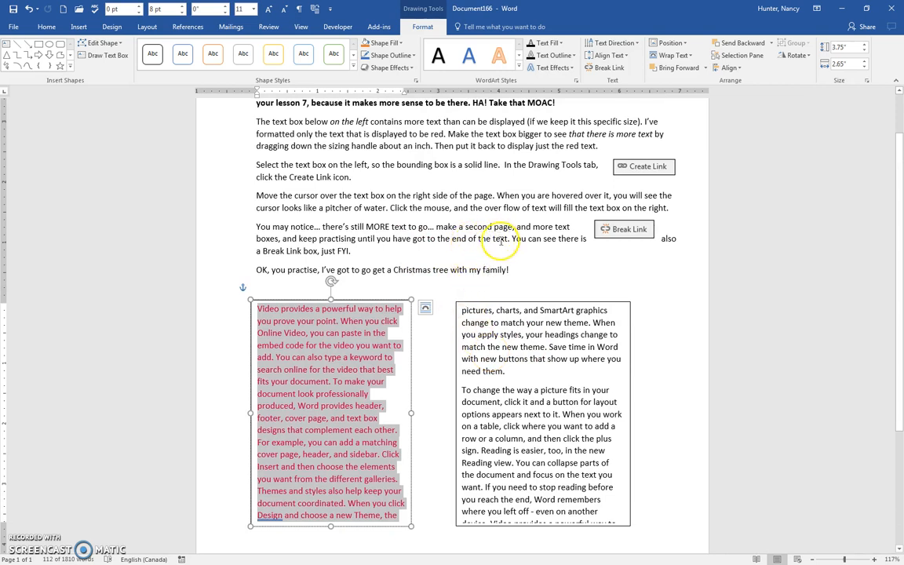
pyautogui.moveTo(410, 259)
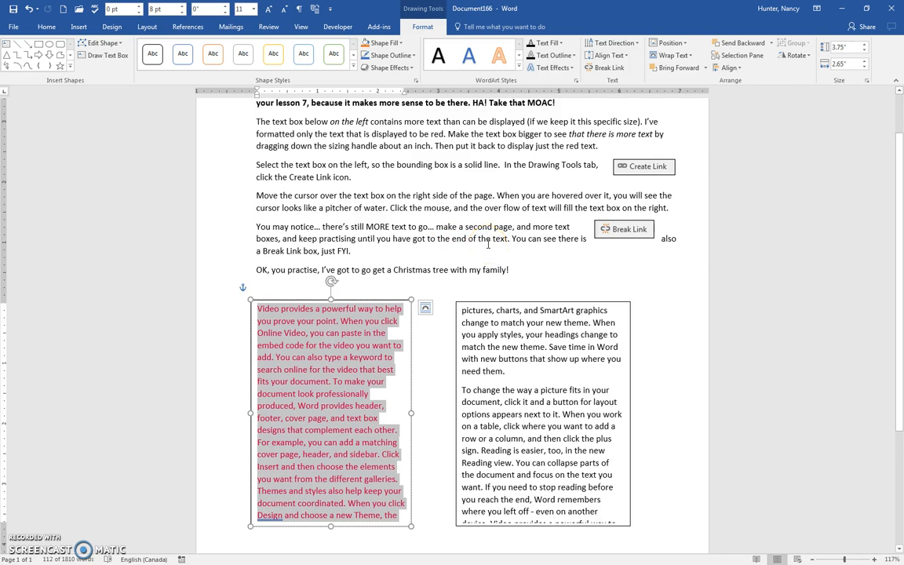
pyautogui.moveTo(516, 244)
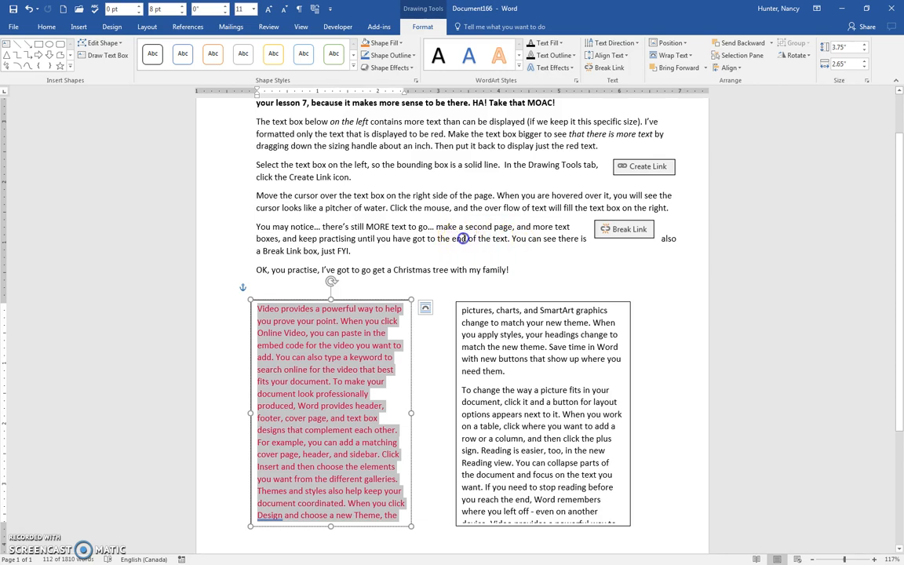
pyautogui.click(591, 217)
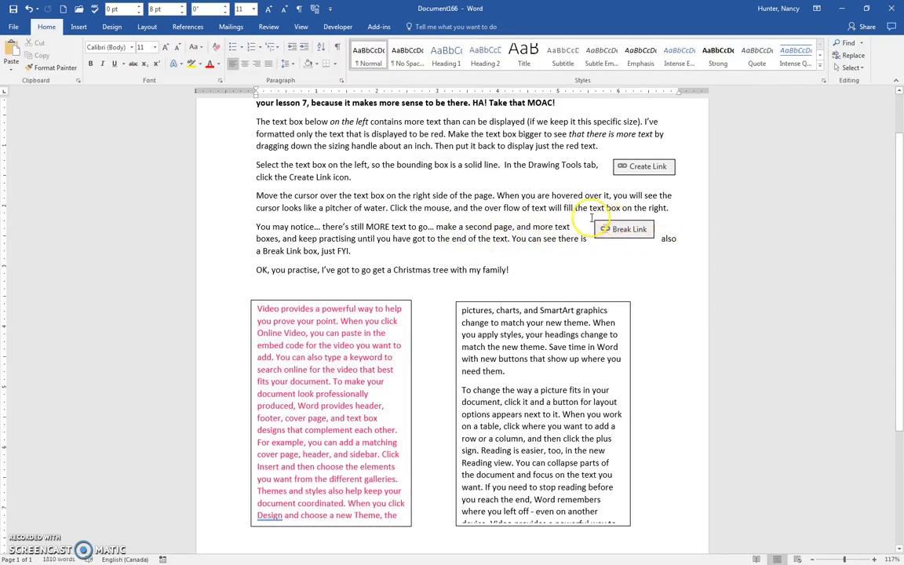